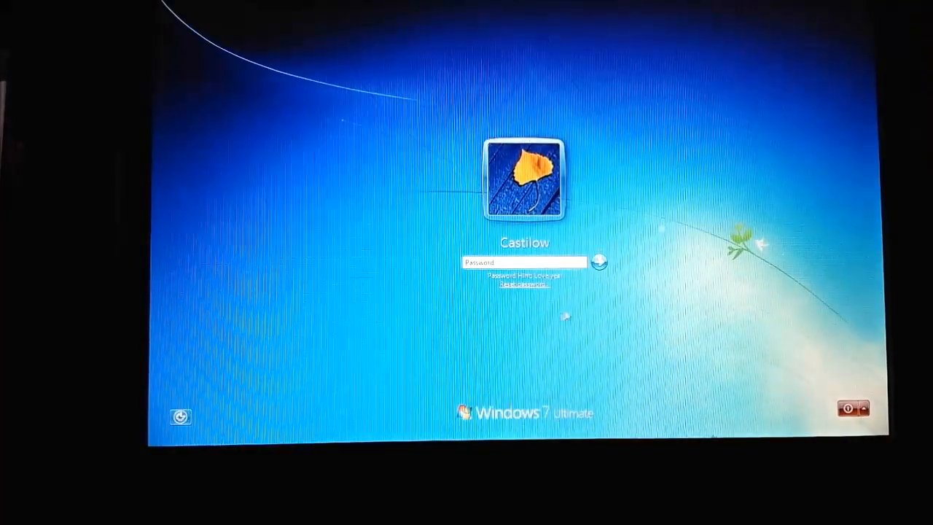
Restart the computer from the logon screen so Startup Repair runs and reports it cannot repair
{"action": "left_click", "coordinate": [866, 408]}
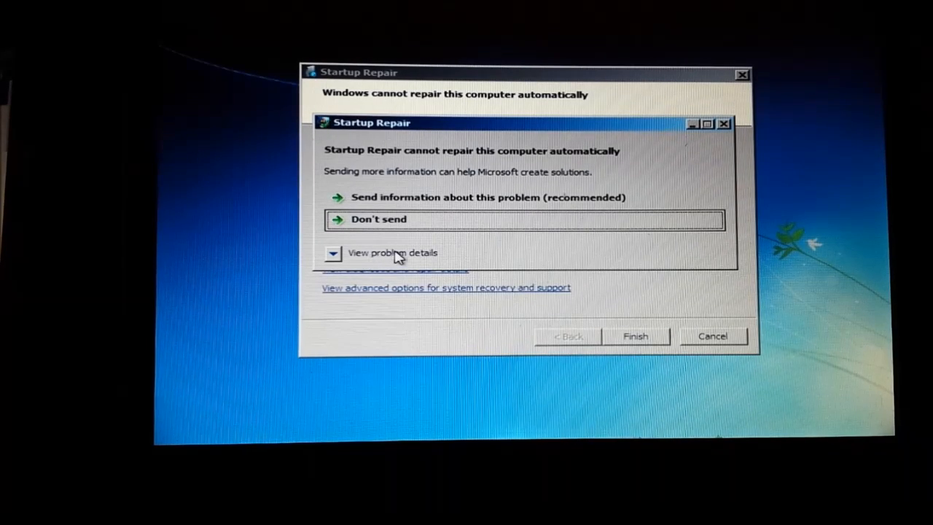
Expand Startup Repair's problem details listing OS version, locale ID and privacy links
{"action": "left_click", "coordinate": [332, 254]}
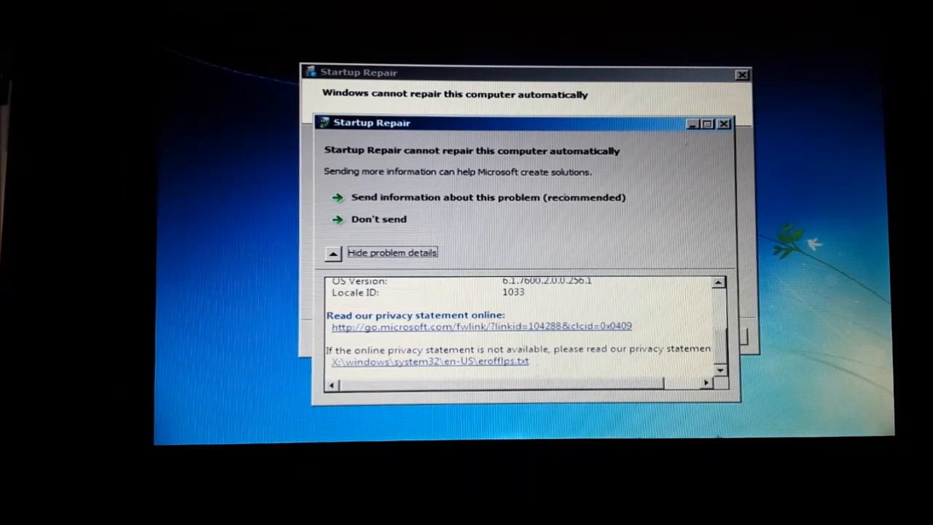
{"action": "mouse_move", "coordinate": [513, 364]}
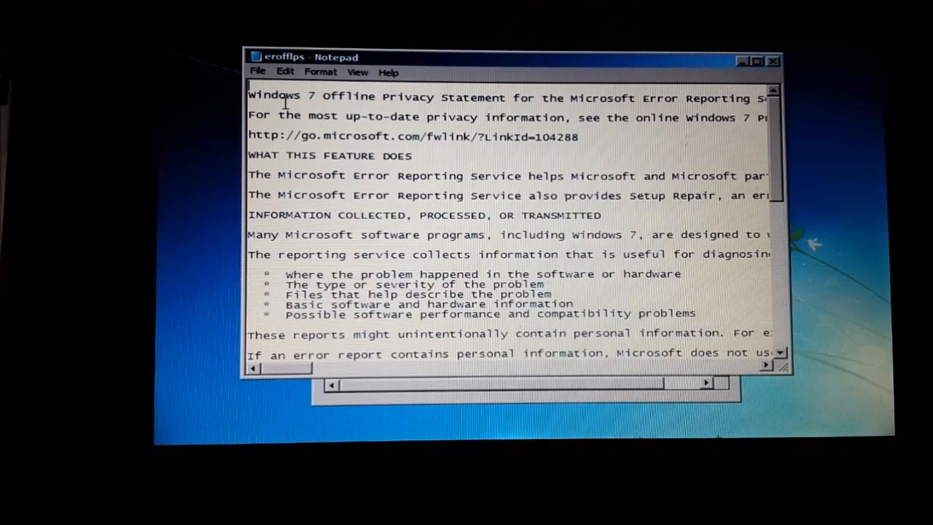
Bring up Notepad's Open dialog from the File menu, browsing the Desktop
{"action": "left_click", "coordinate": [257, 71]}
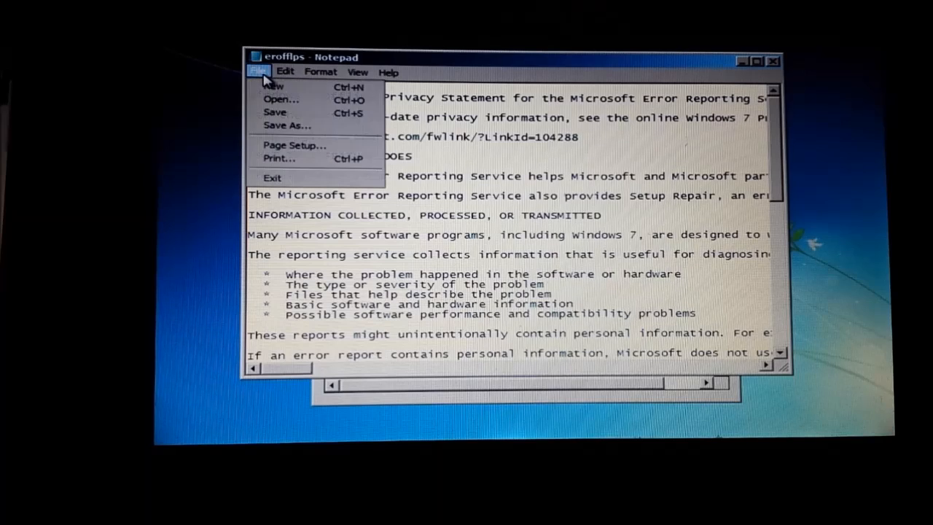
{"action": "left_click", "coordinate": [281, 99]}
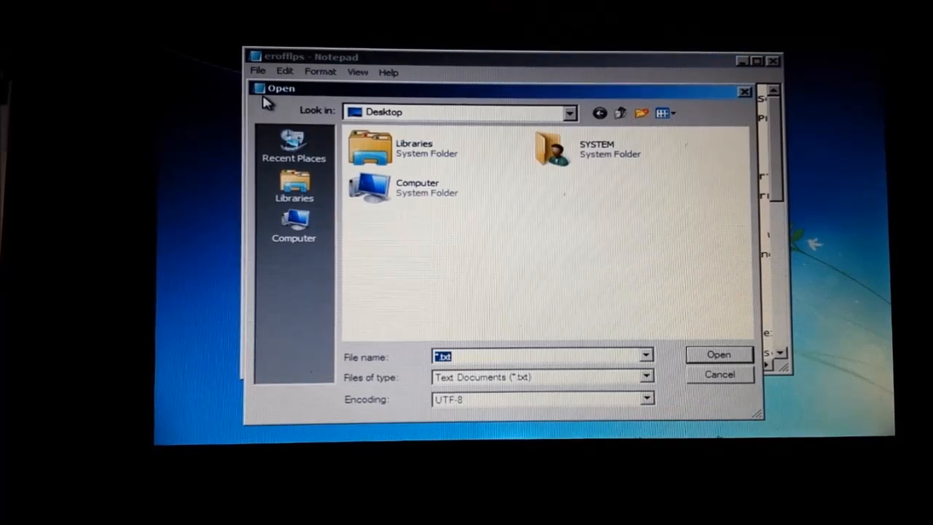
{"action": "mouse_move", "coordinate": [378, 262]}
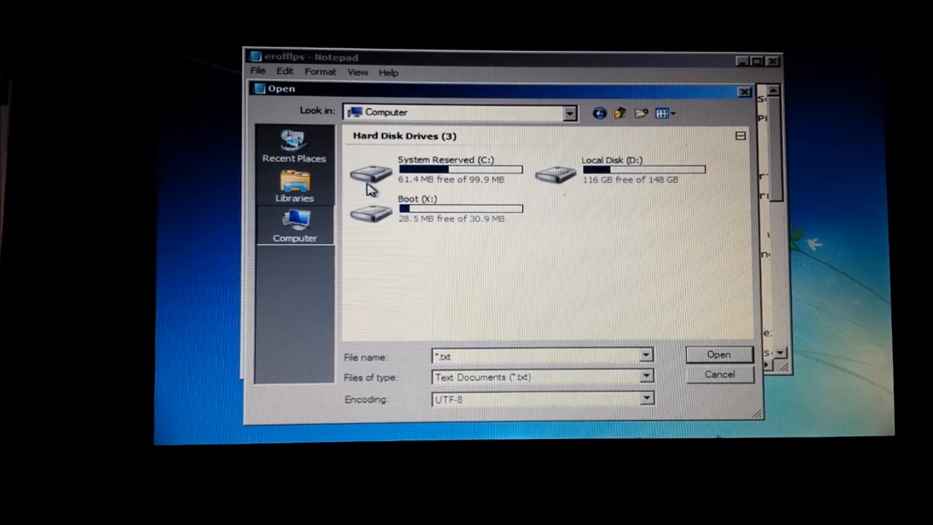
{"action": "mouse_move", "coordinate": [612, 172]}
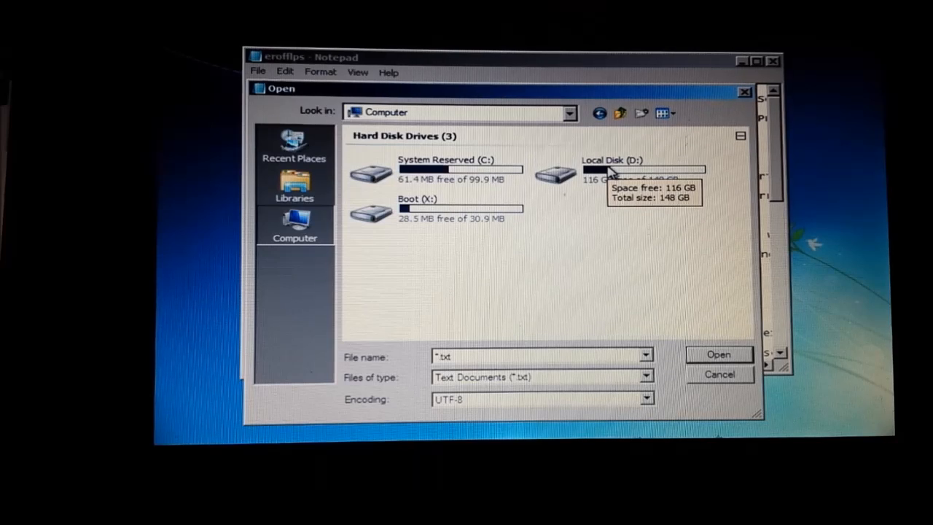
{"action": "mouse_move", "coordinate": [513, 207]}
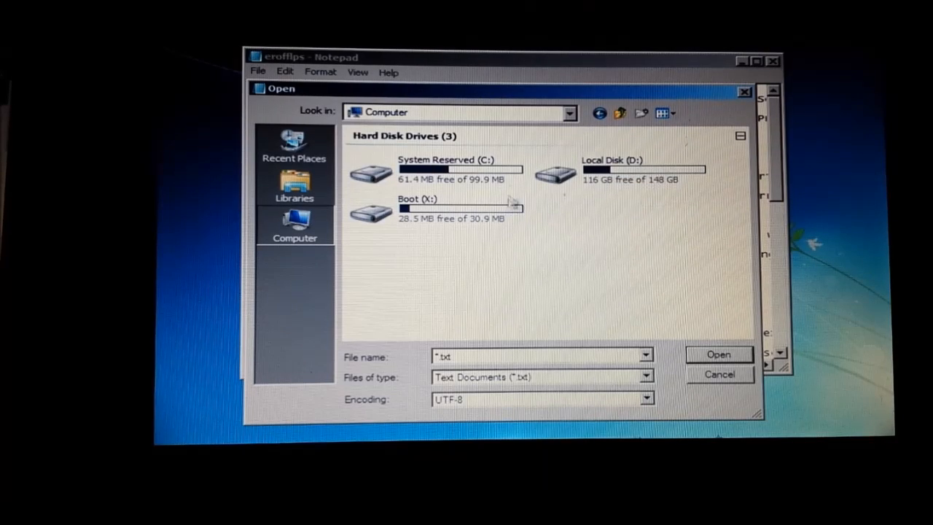
{"action": "mouse_move", "coordinate": [634, 167]}
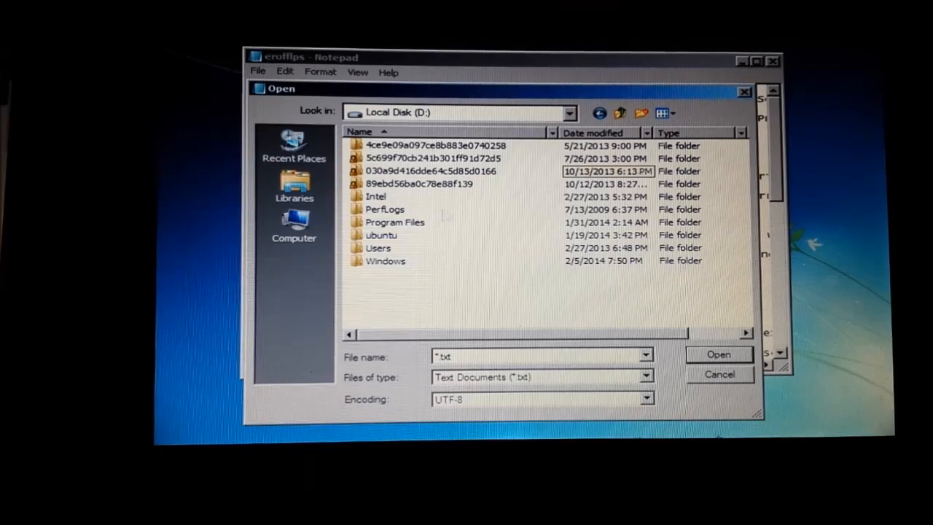
Navigate from Local Disk (D:) into the Windows folder and then into System32
{"action": "double_click", "coordinate": [384, 260]}
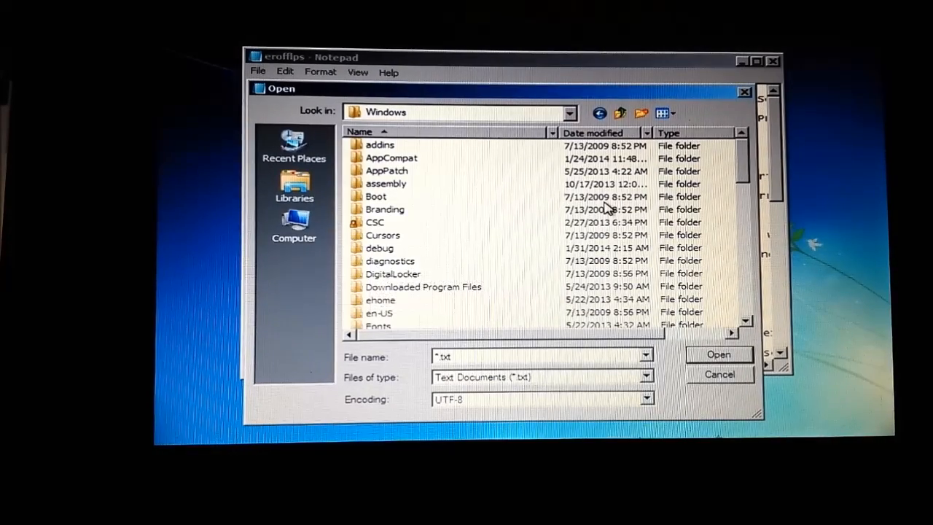
{"action": "scroll", "scroll_direction": "down", "scroll_amount": 3}
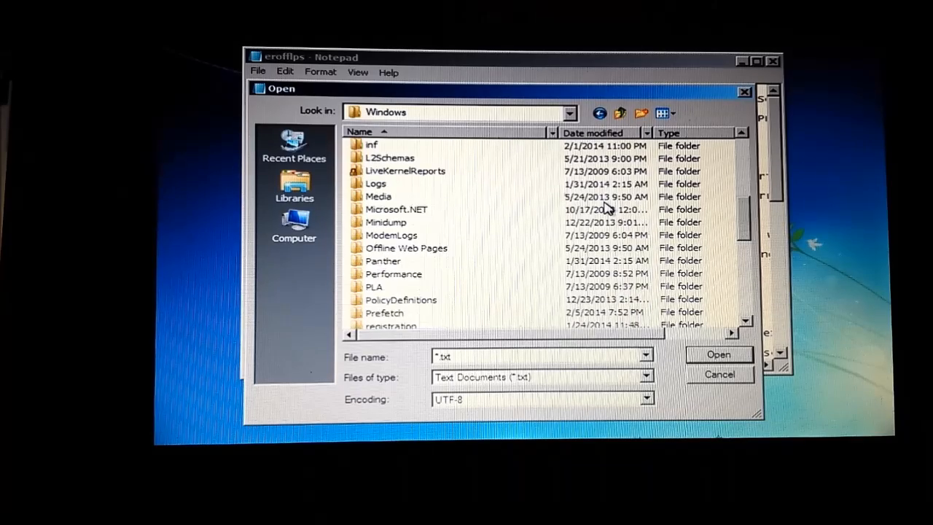
{"action": "scroll", "scroll_direction": "down", "scroll_amount": 3}
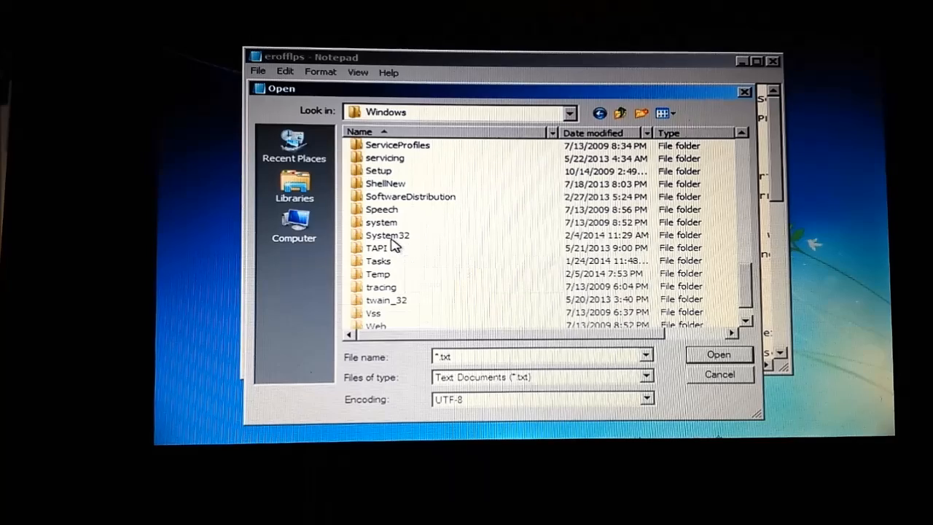
{"action": "double_click", "coordinate": [384, 234]}
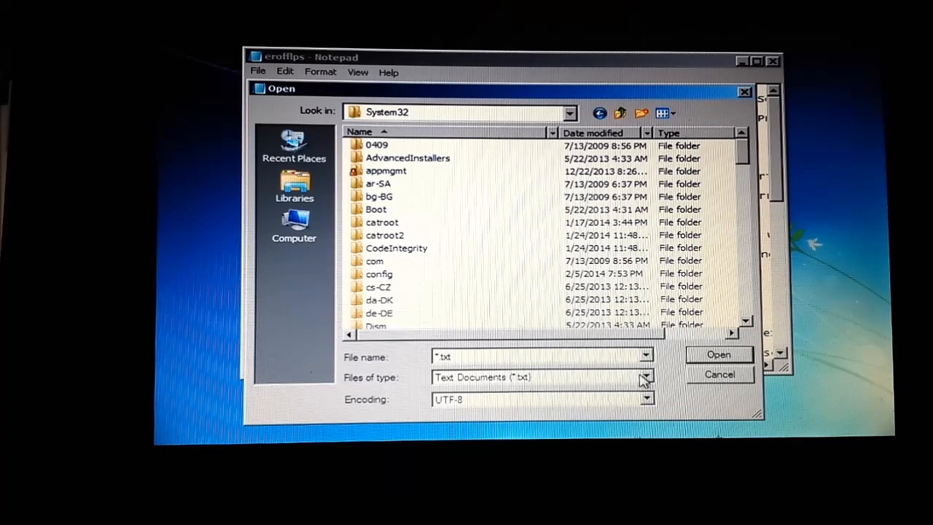
Set the Open dialog's 'Files of type' filter to All Files in System32
{"action": "left_click", "coordinate": [646, 376]}
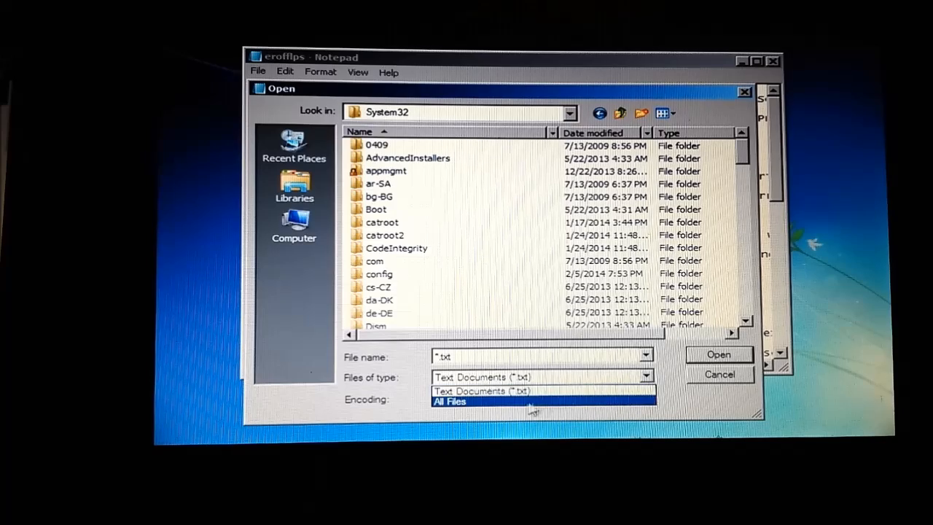
{"action": "left_click", "coordinate": [449, 401]}
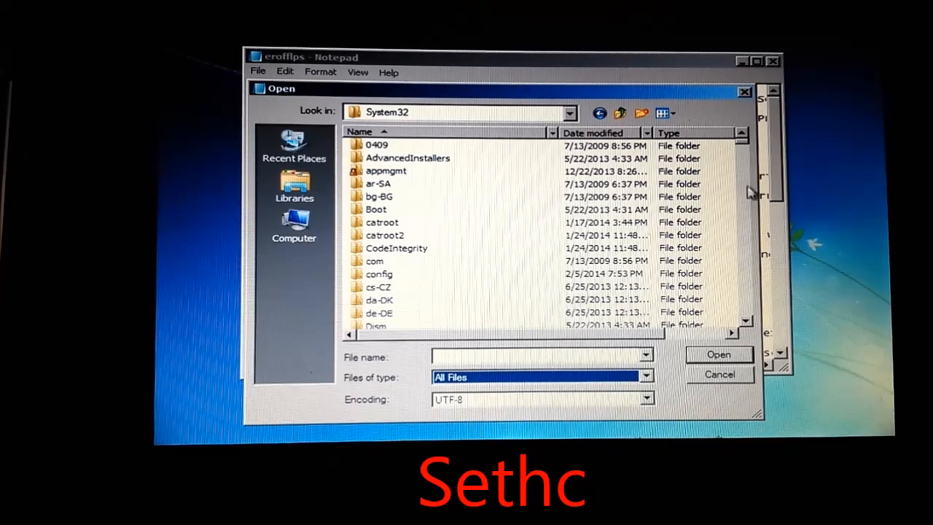
{"action": "mouse_move", "coordinate": [682, 230]}
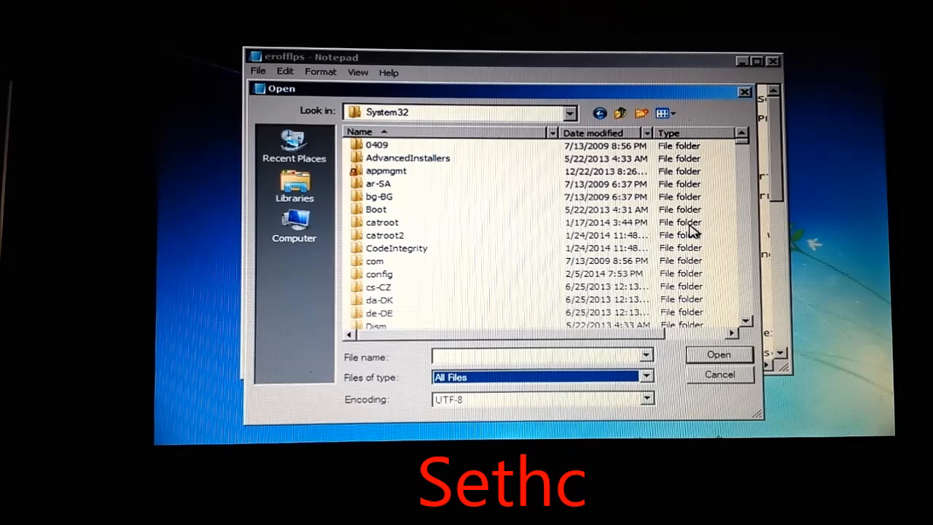
{"action": "mouse_move", "coordinate": [746, 318]}
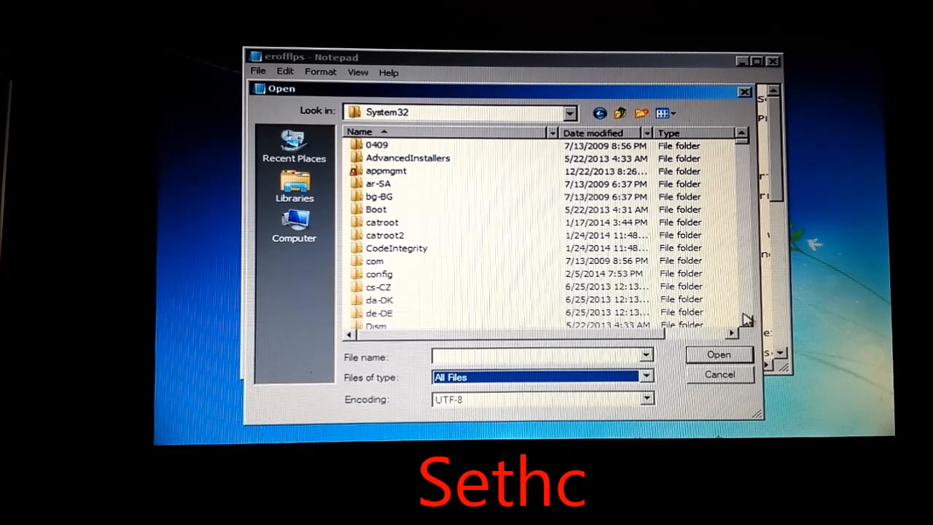
Rename the sethc application in System32 to sethc-1
{"action": "scroll", "scroll_direction": "down", "scroll_amount": 3}
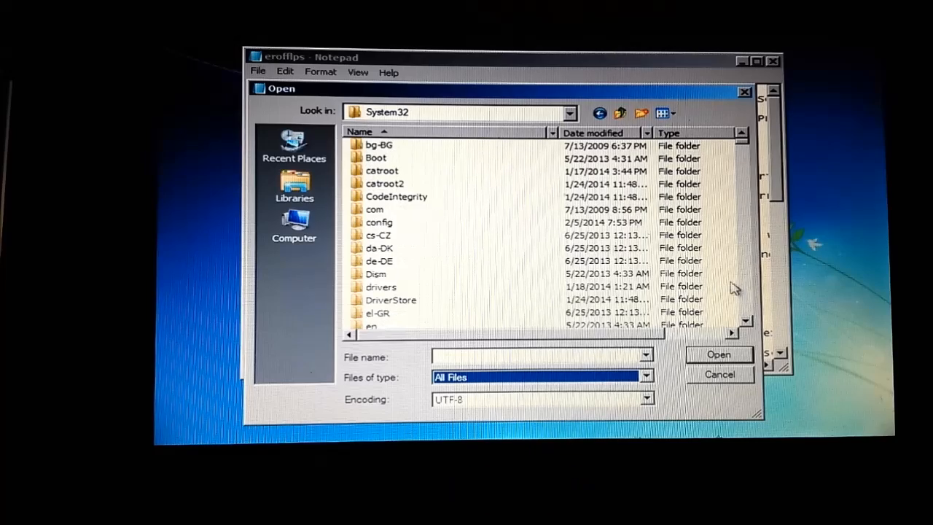
{"action": "scroll", "scroll_direction": "down", "scroll_amount": 3}
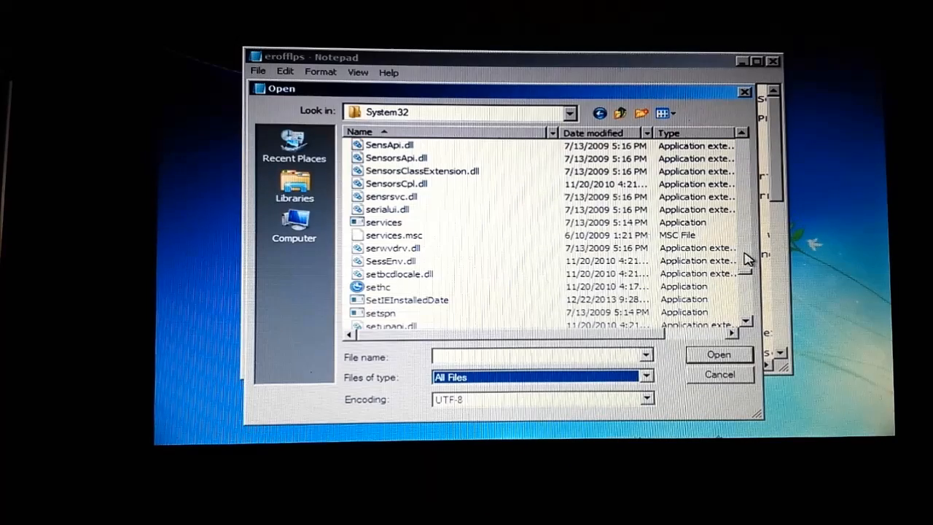
{"action": "left_click", "coordinate": [378, 285]}
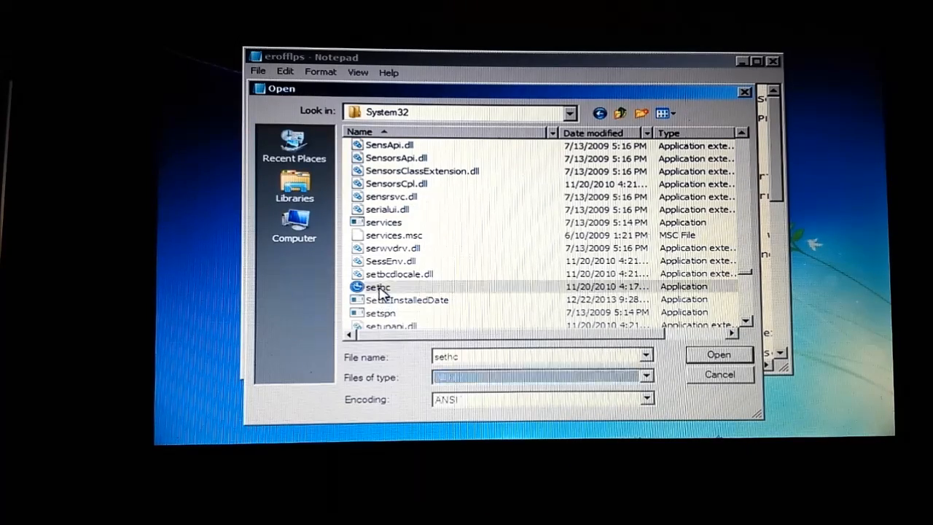
{"action": "left_click", "coordinate": [376, 285]}
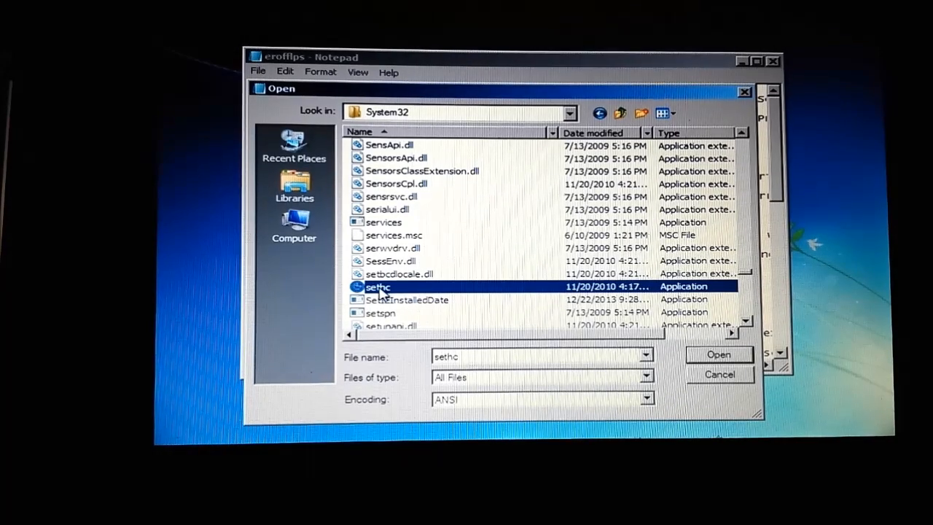
{"action": "right_click", "coordinate": [379, 285]}
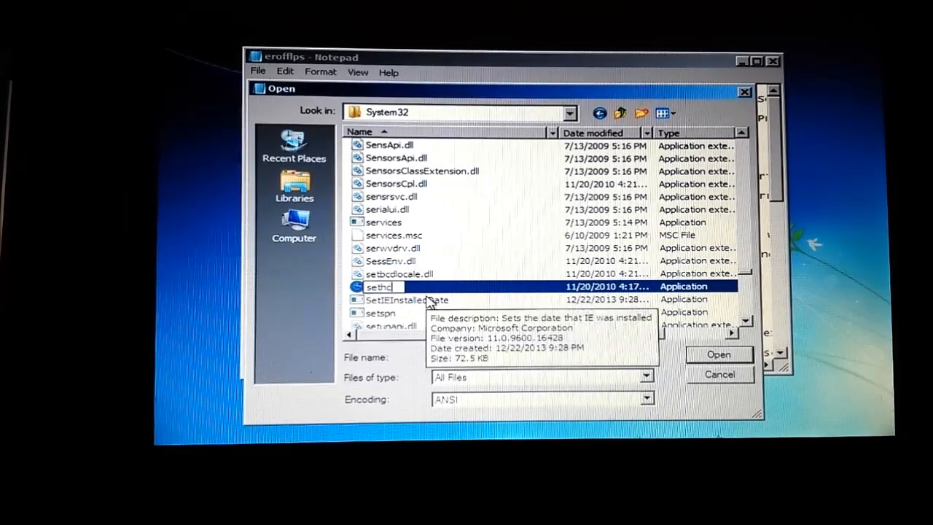
{"action": "type", "text": "-1"}
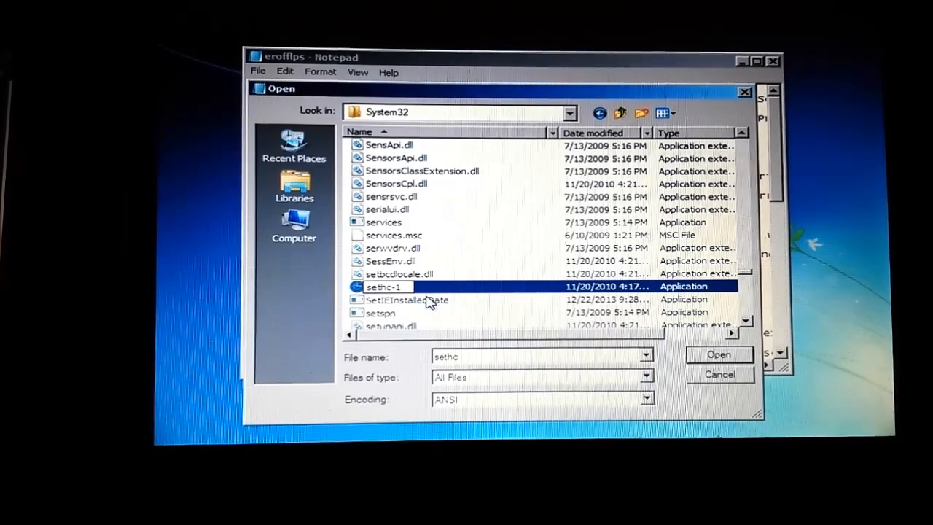
{"action": "left_click", "coordinate": [405, 300]}
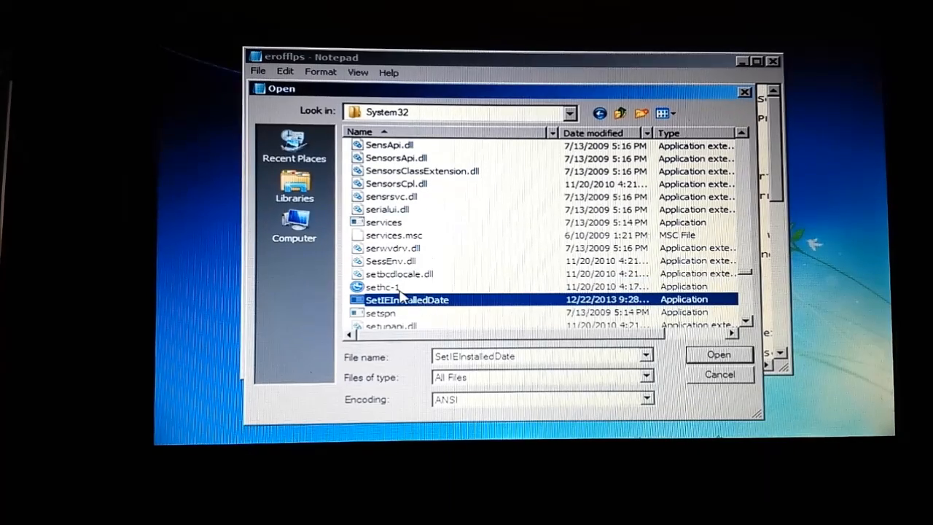
{"action": "mouse_move", "coordinate": [432, 290]}
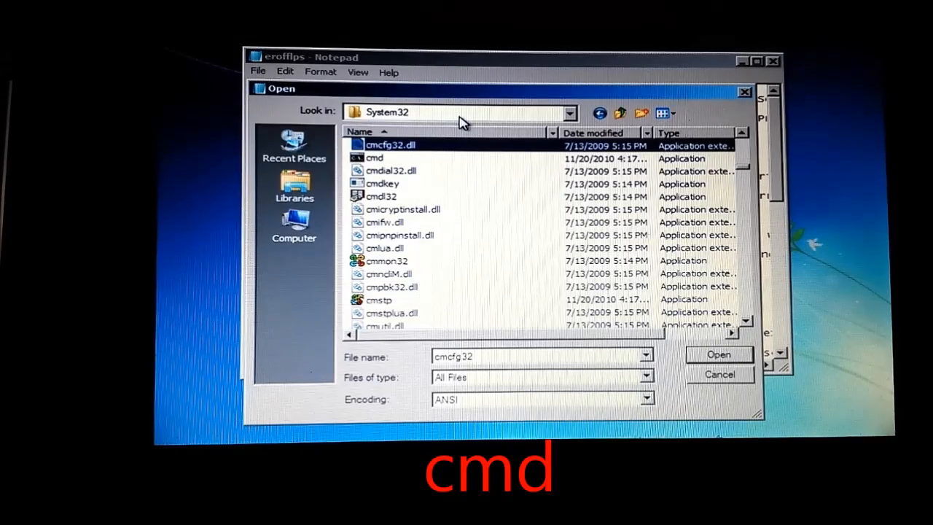
Duplicate the cmd program in System32, creating 'cmd - Copy'
{"action": "left_click", "coordinate": [373, 158]}
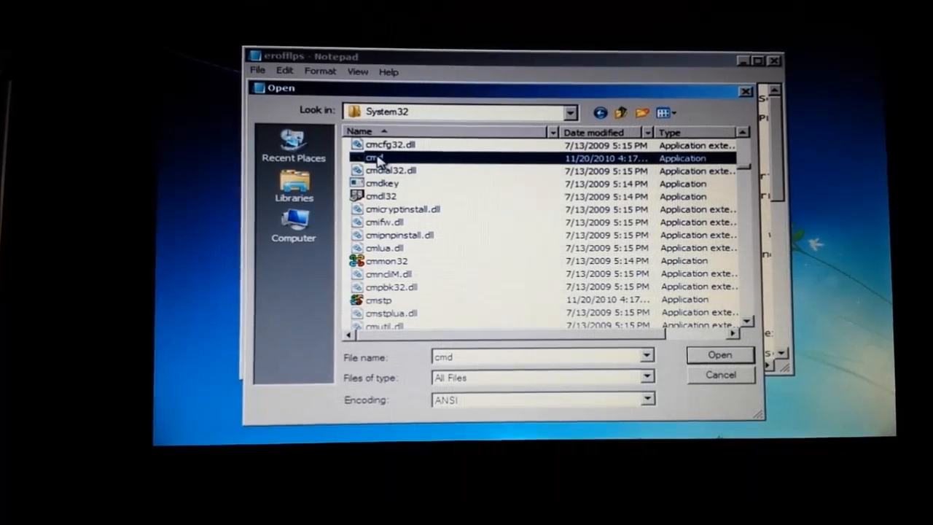
{"action": "right_click", "coordinate": [375, 157]}
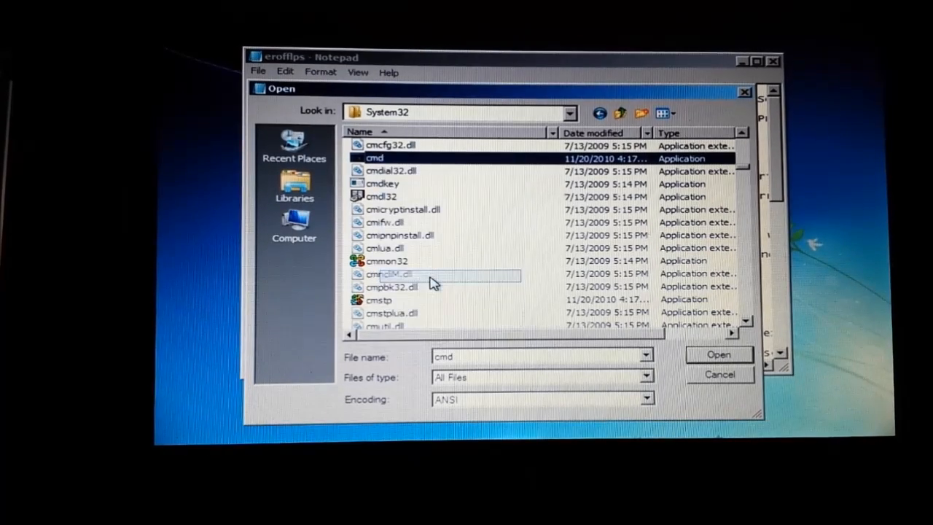
{"action": "mouse_move", "coordinate": [420, 170]}
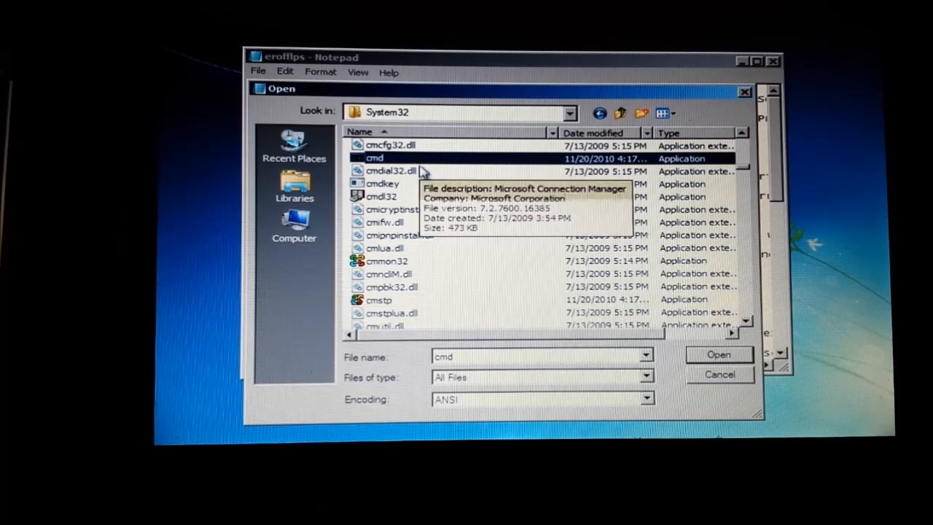
{"action": "right_click", "coordinate": [373, 158]}
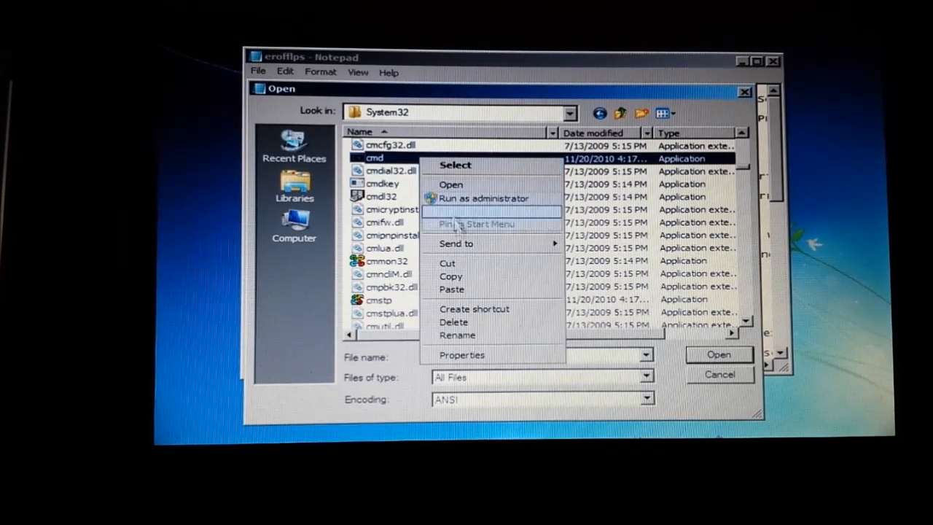
{"action": "left_click", "coordinate": [481, 199]}
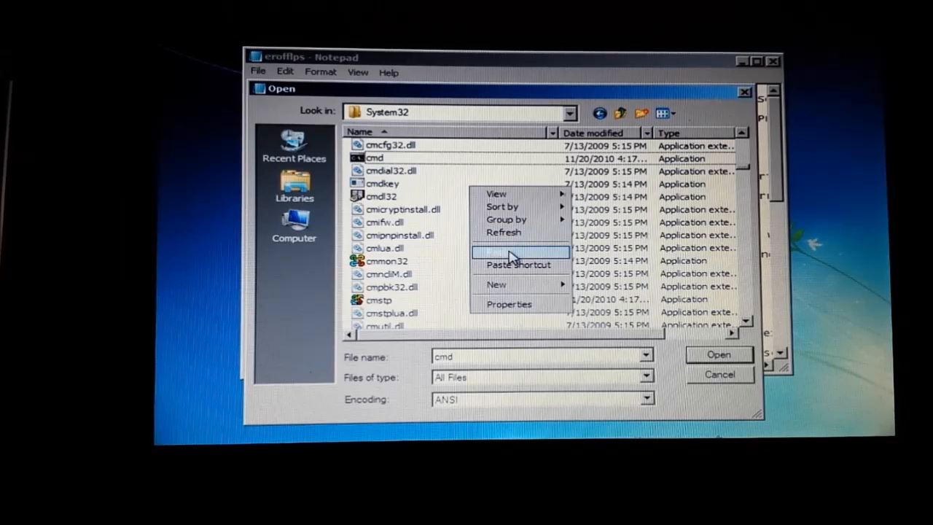
{"action": "left_click", "coordinate": [507, 250]}
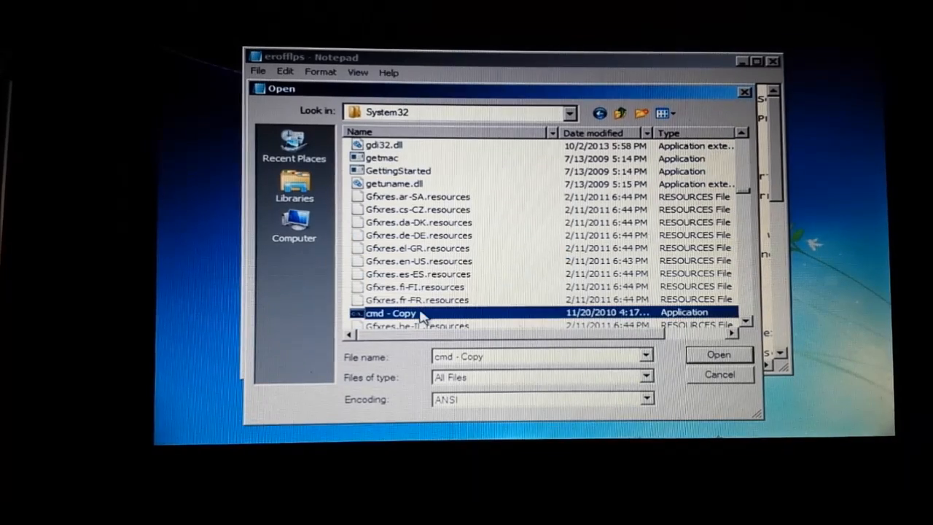
Rename 'cmd - Copy' to Sethc so it replaces the original sethc program
{"action": "right_click", "coordinate": [390, 312]}
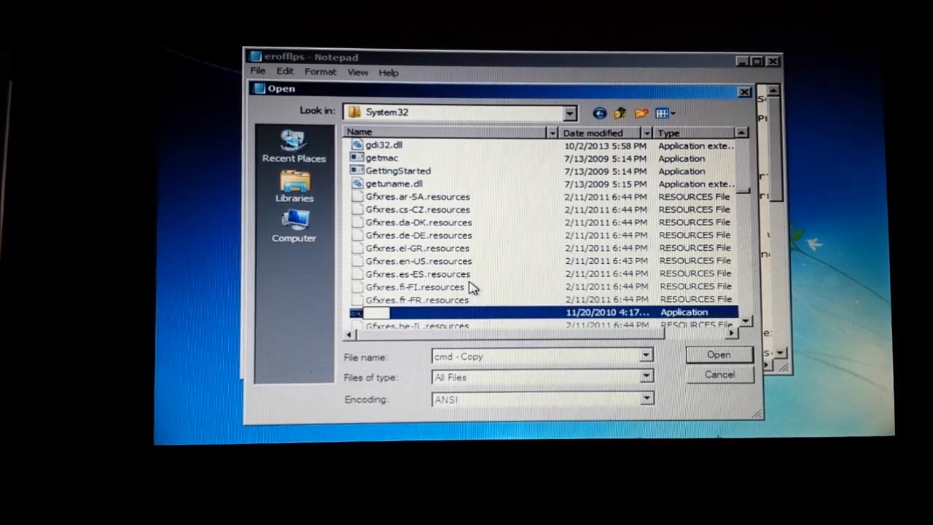
{"action": "type", "text": "Sethc"}
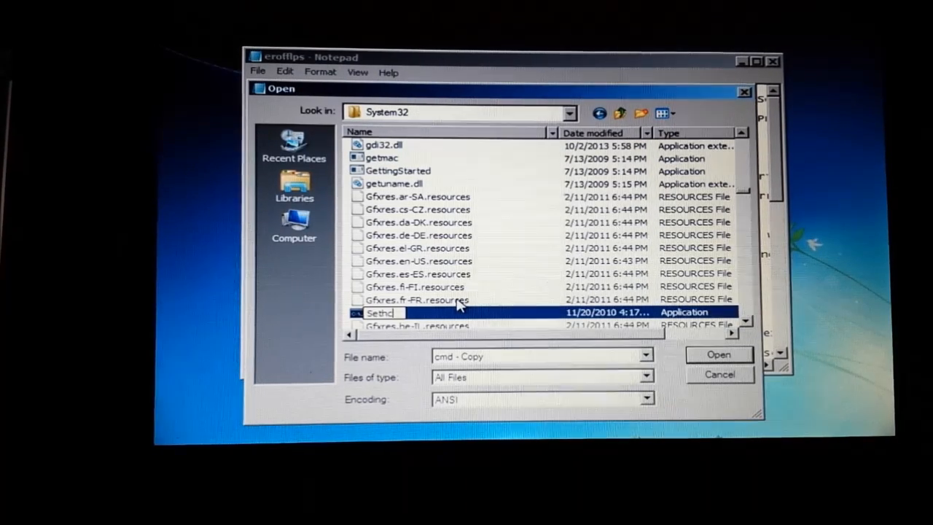
{"action": "left_click", "coordinate": [417, 298]}
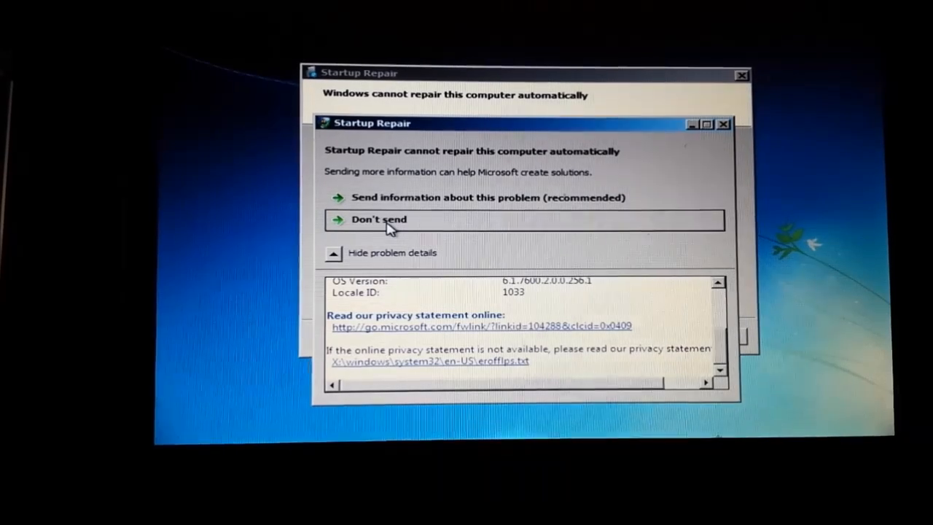
Dismiss the Startup Repair report with Don't send and return to the logon screen
{"action": "left_click", "coordinate": [378, 219]}
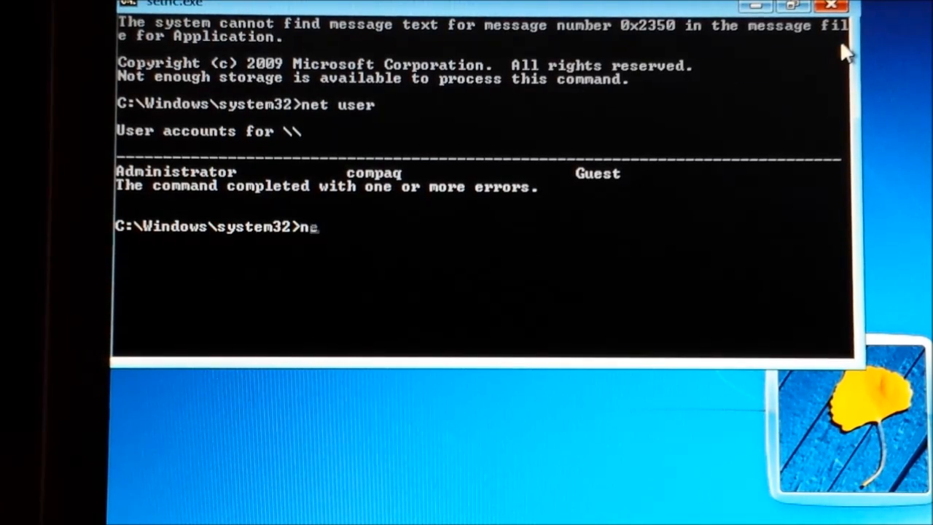
Run 'net user compaq' to display the compaq account's details
{"action": "type", "text": "et user"}
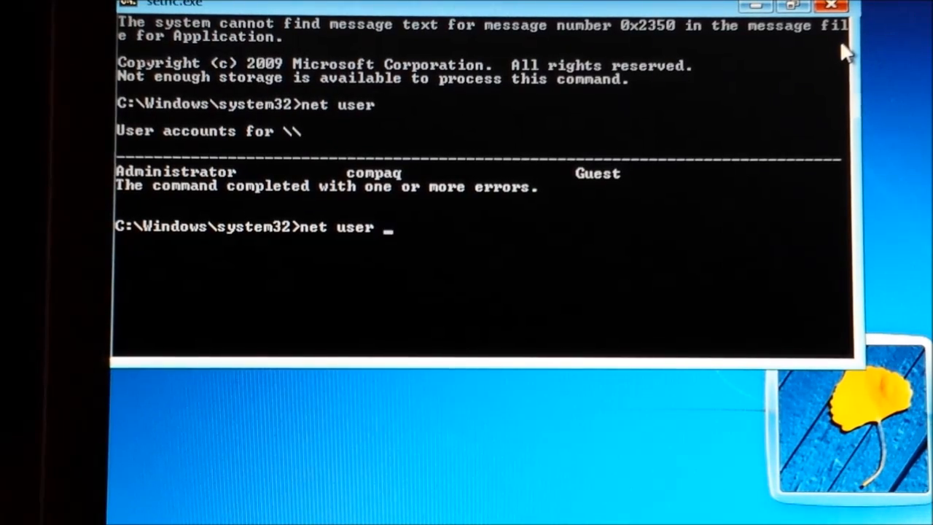
{"action": "type", "text": "cp"}
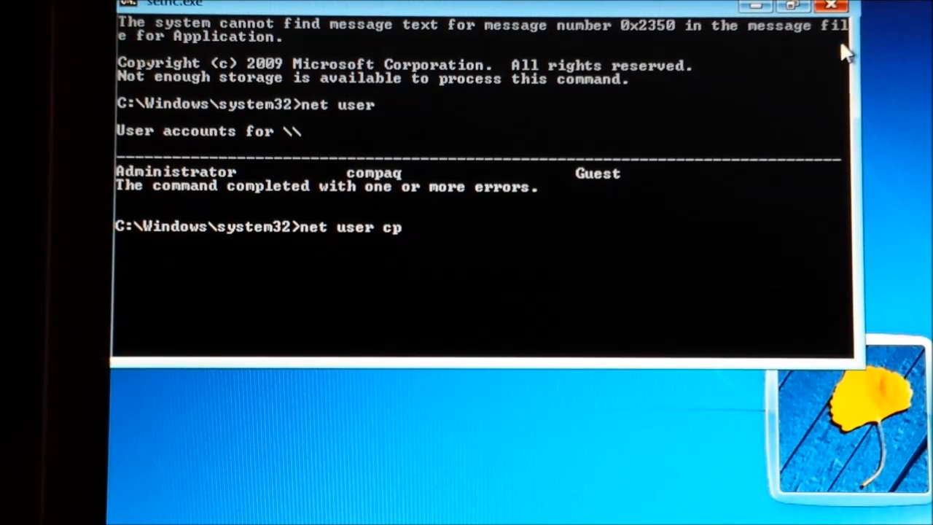
{"action": "type", "text": "om"}
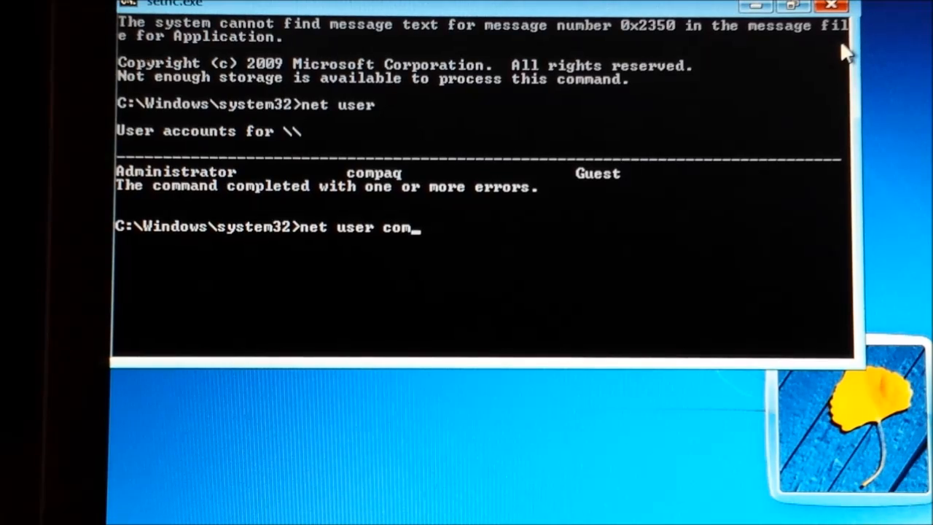
{"action": "type", "text": "paq"}
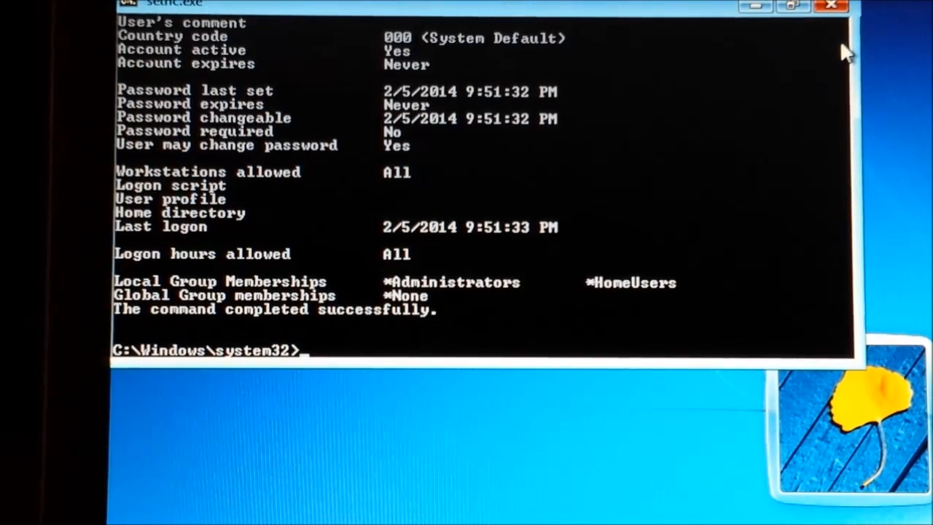
Look up 'net user castilo', then start 'net user compaq *' to set a new password
{"action": "type", "text": "net user"}
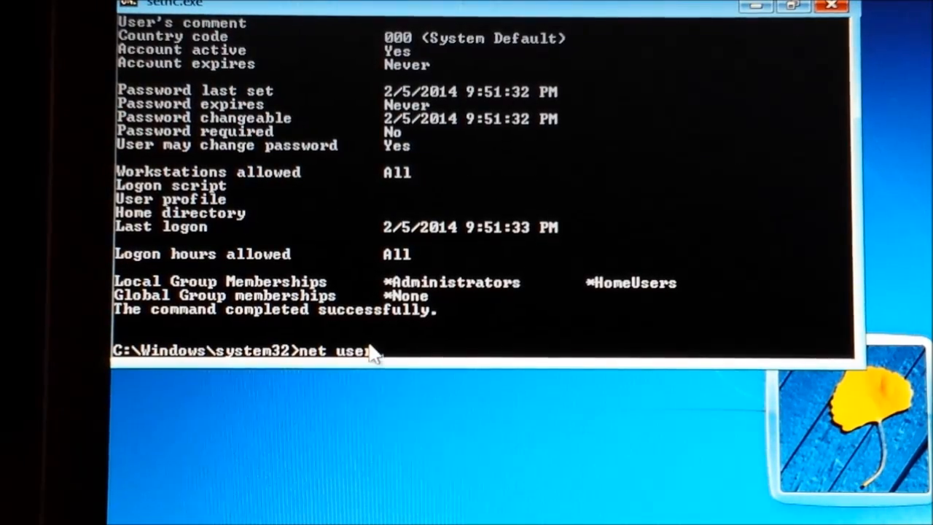
{"action": "type", "text": "castilow"}
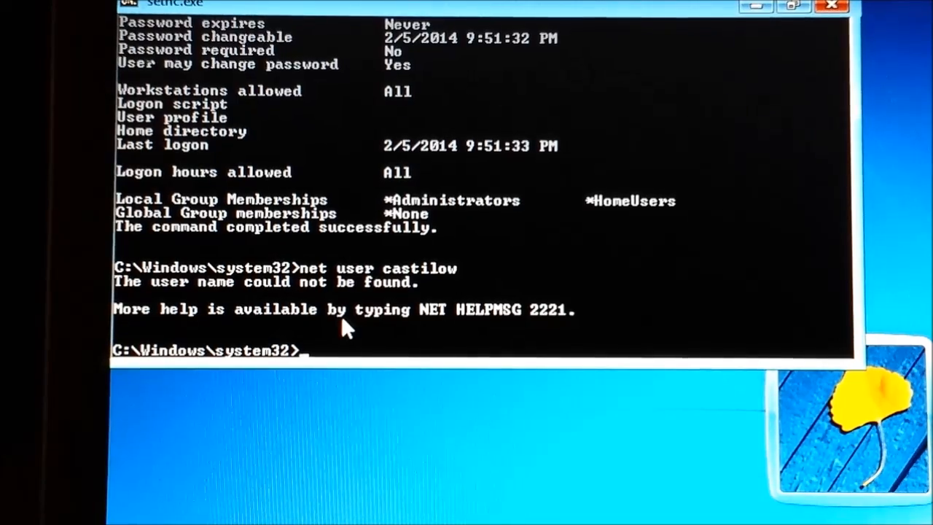
{"action": "type", "text": "net user compaq *"}
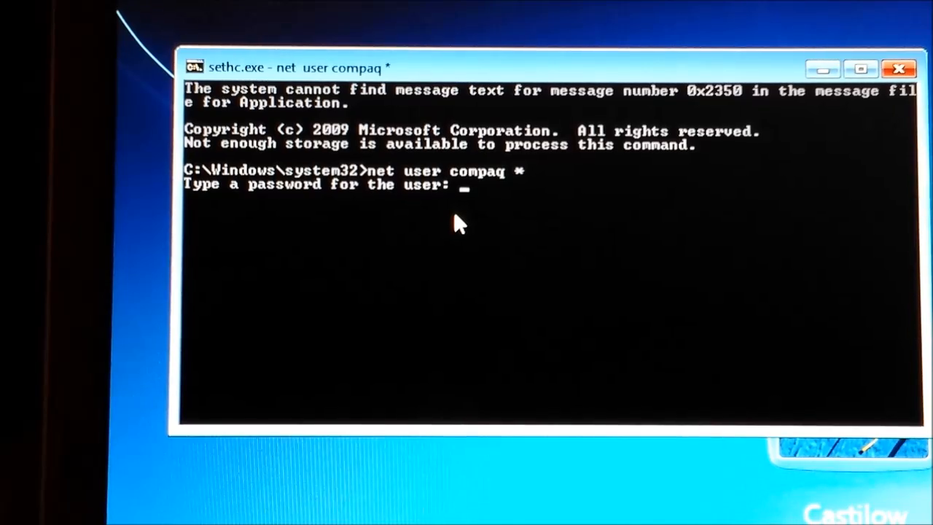
Enter and confirm the new password for the compaq account so net user completes successfully
{"action": "key", "text": "enter"}
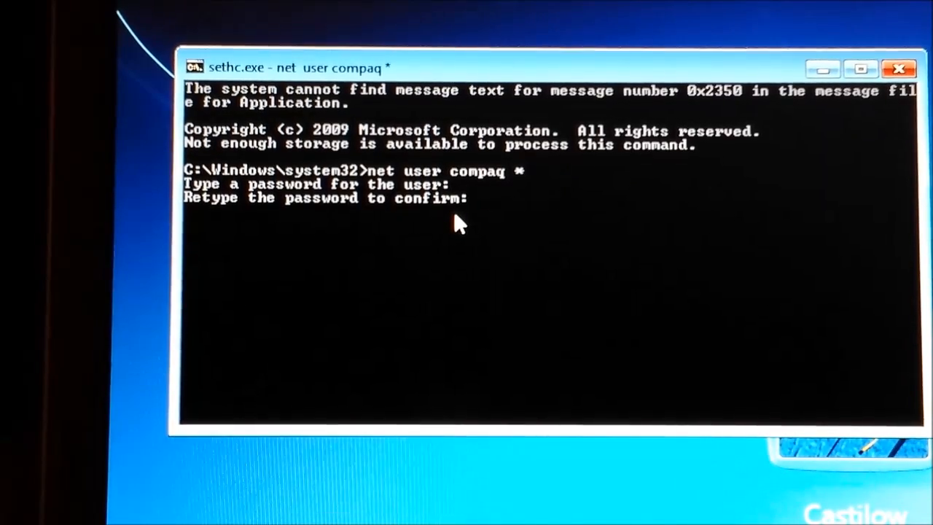
{"action": "key", "text": "enter"}
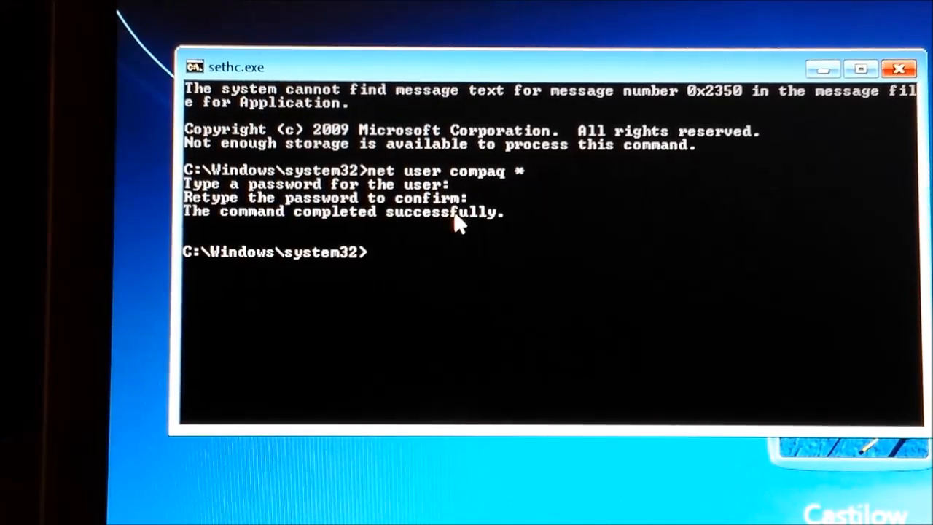